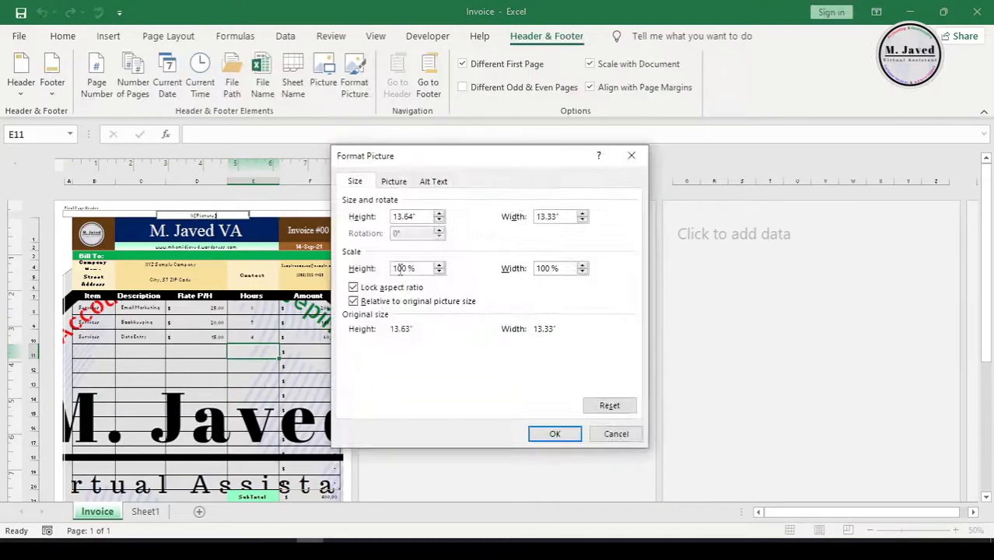
# Step: Close the Format Picture dialog to reveal the faint logo watermark behind the item rows
pyautogui.click(554, 432)
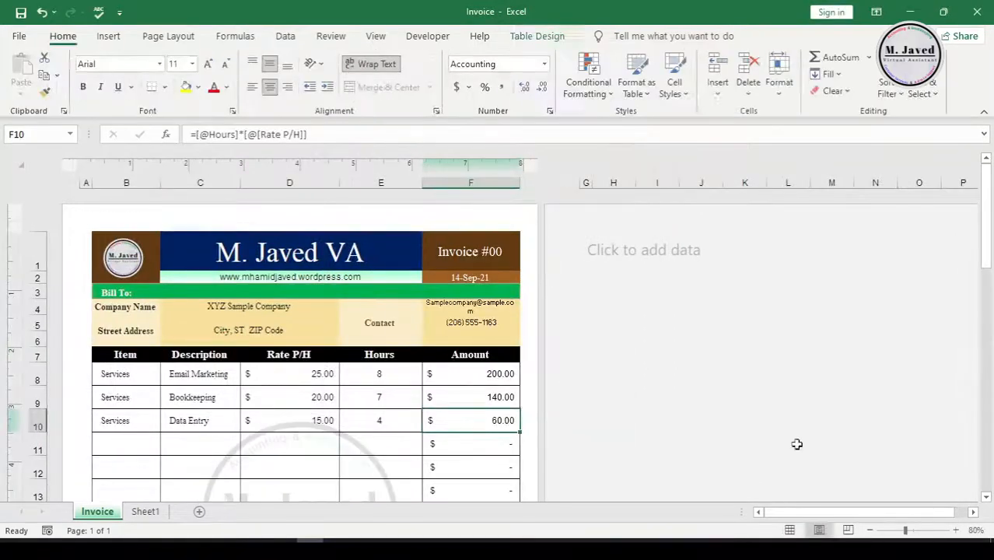
# Step: Switch the invoice to Normal view and zoom out to see the totals and 360.00 balance due
pyautogui.click(960, 528)
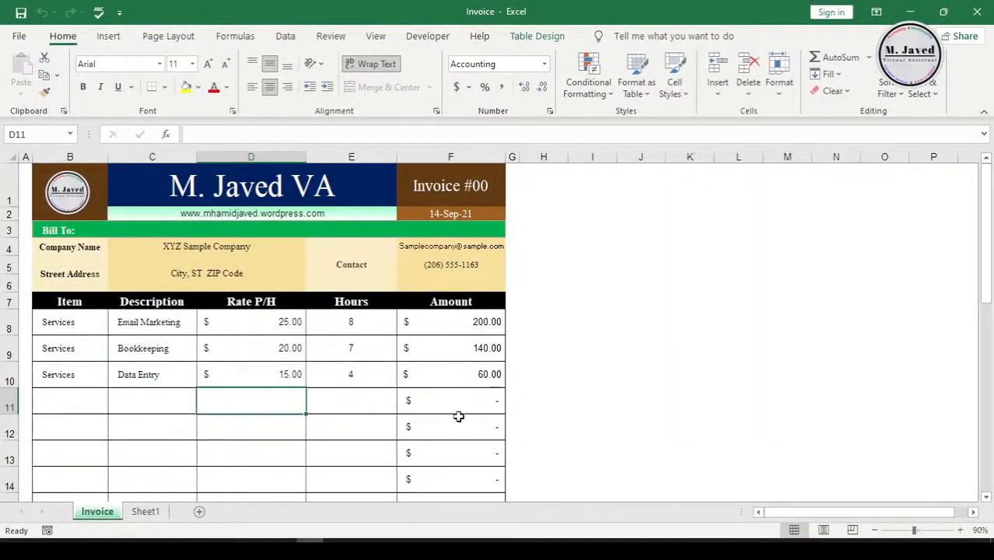
pyautogui.scroll(-3)
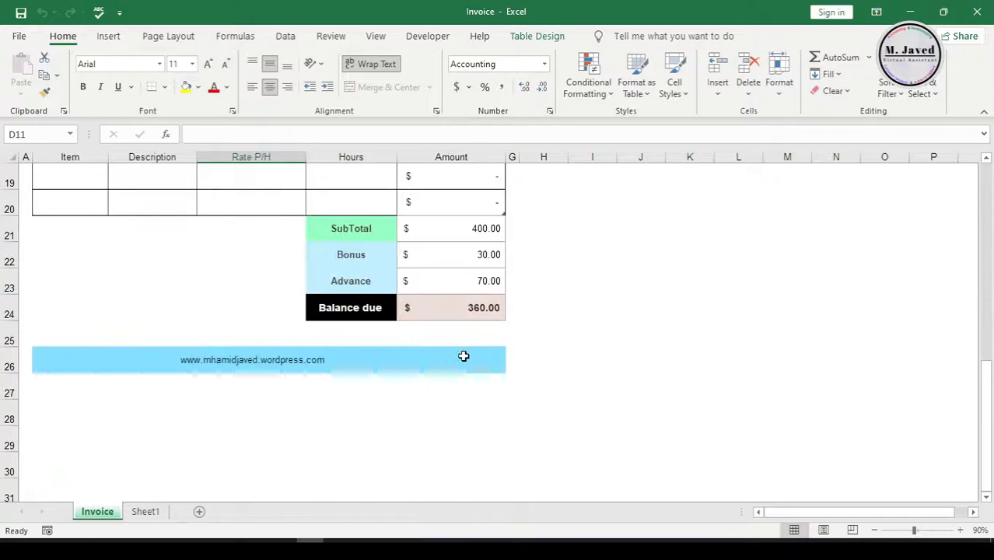
pyautogui.scroll(3)
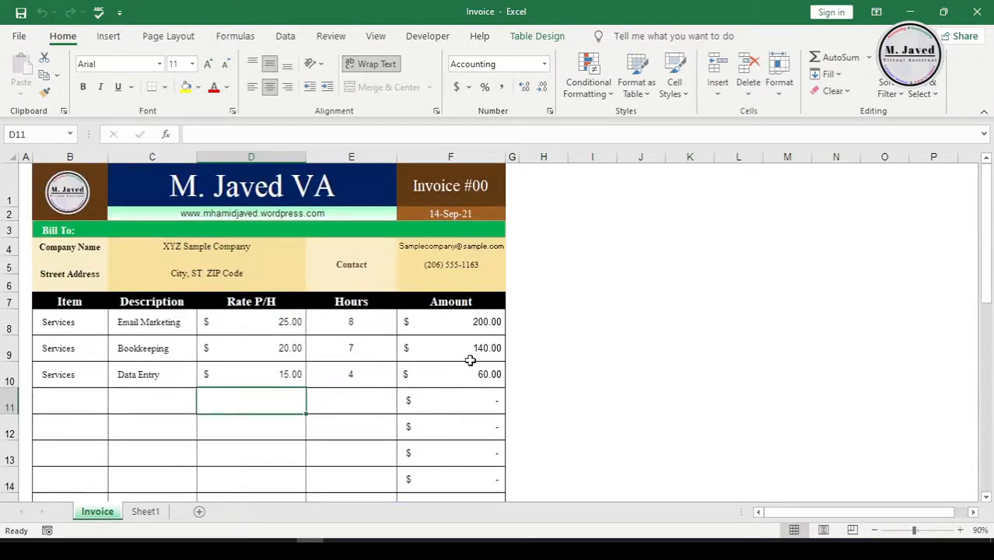
pyautogui.moveTo(455, 373)
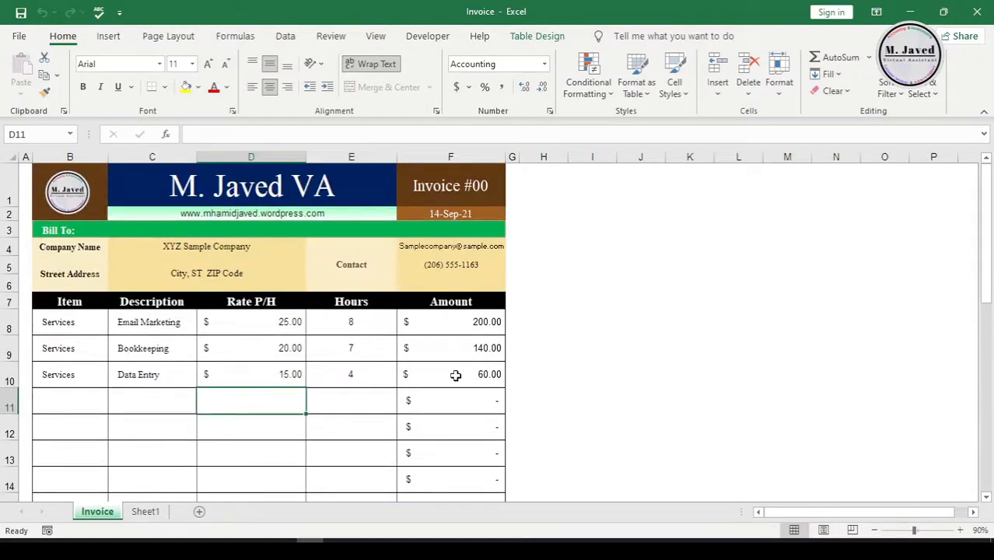
pyautogui.moveTo(333, 432)
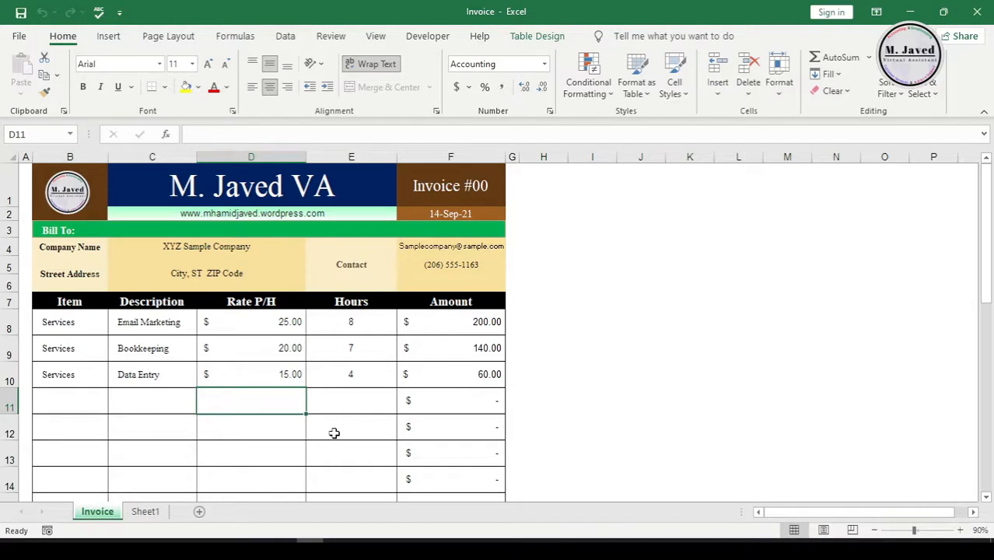
pyautogui.moveTo(360, 407)
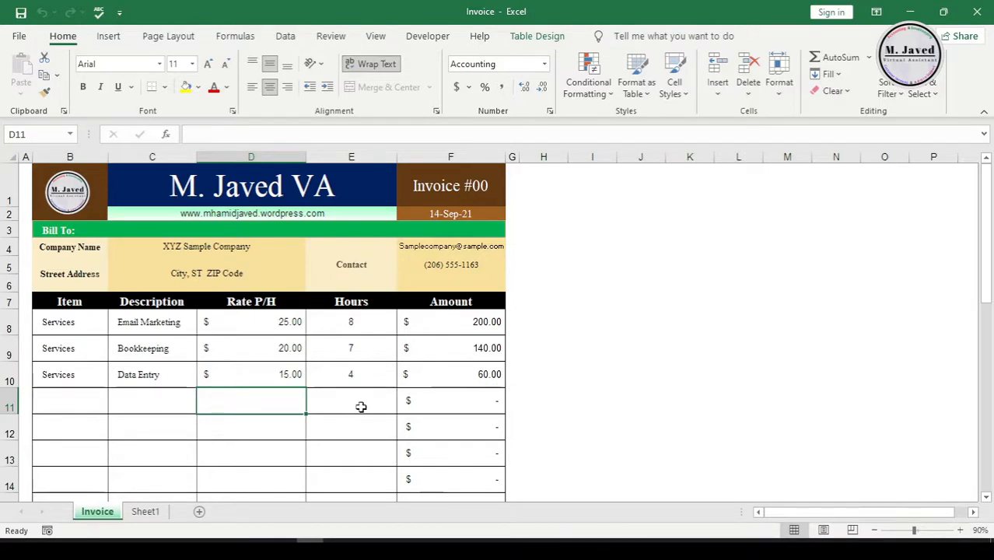
pyautogui.click(877, 529)
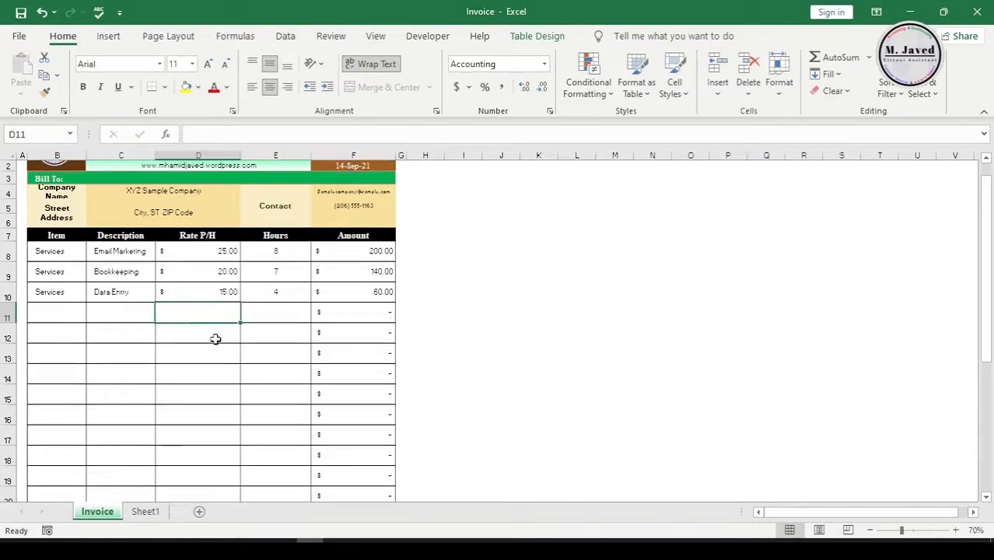
# Step: Switch the invoice back to Page Layout view
pyautogui.click(376, 36)
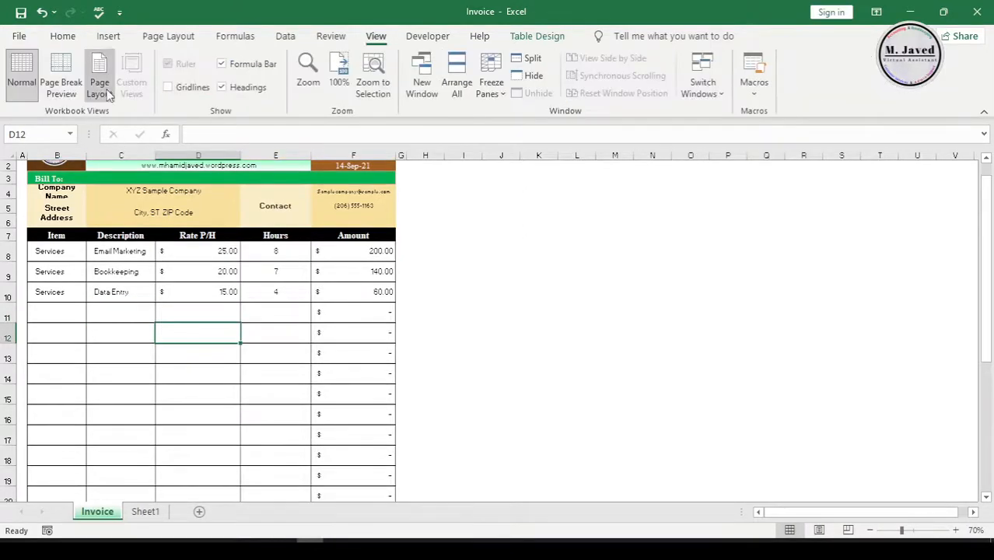
pyautogui.click(100, 74)
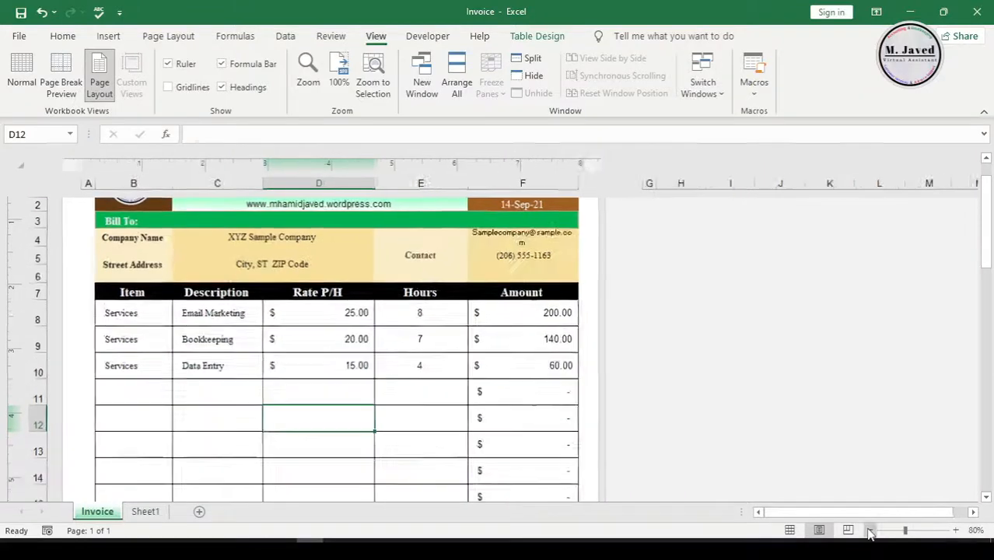
pyautogui.click(869, 530)
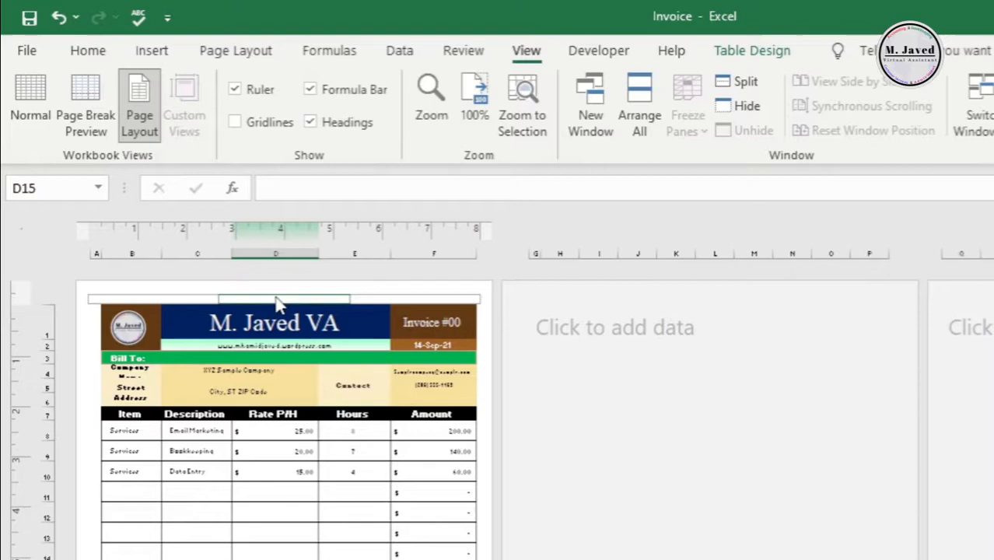
# Step: Select the centre header section above the invoice for editing
pyautogui.click(283, 299)
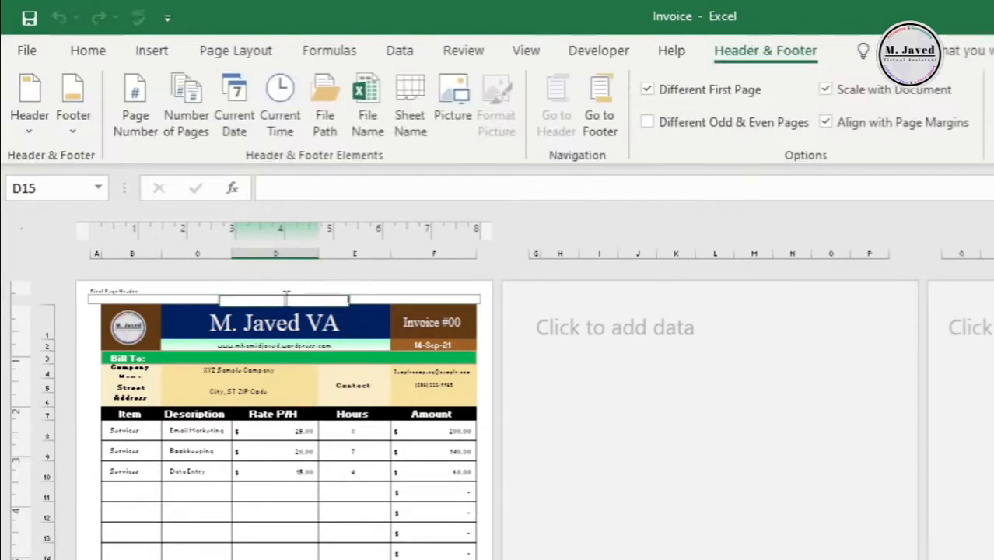
pyautogui.click(87, 50)
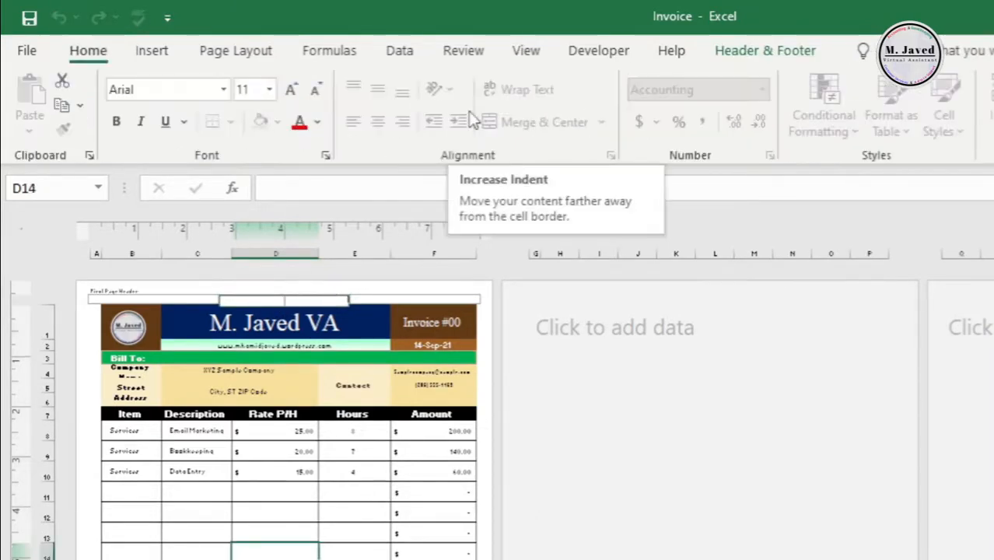
pyautogui.click(765, 50)
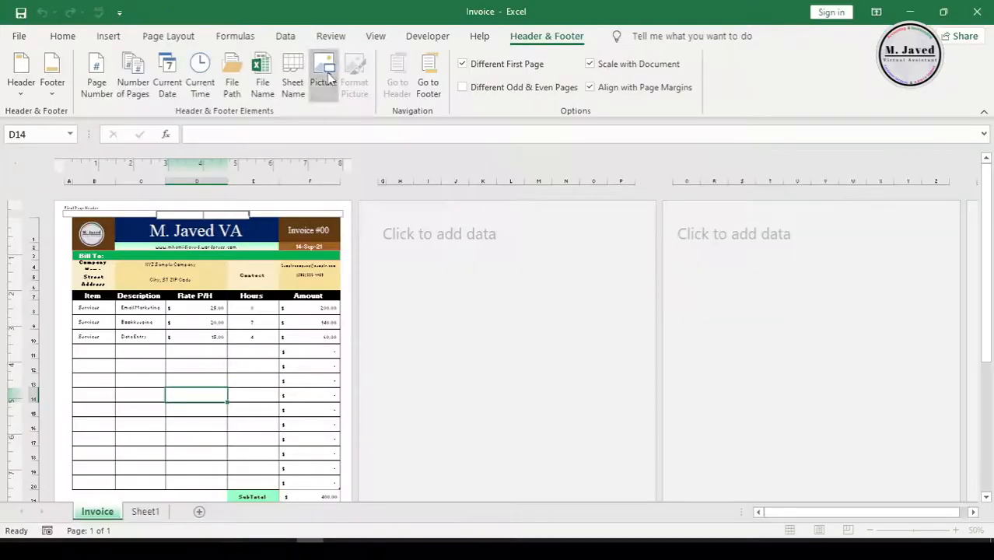
# Step: Insert the M Javed VA logo picture from a file on the computer into the centre header
pyautogui.click(323, 75)
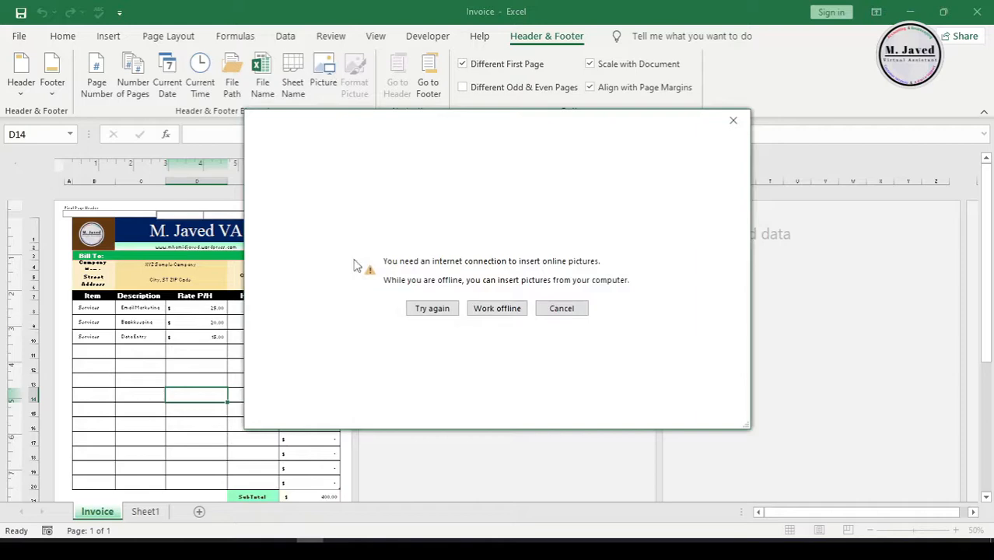
pyautogui.click(498, 308)
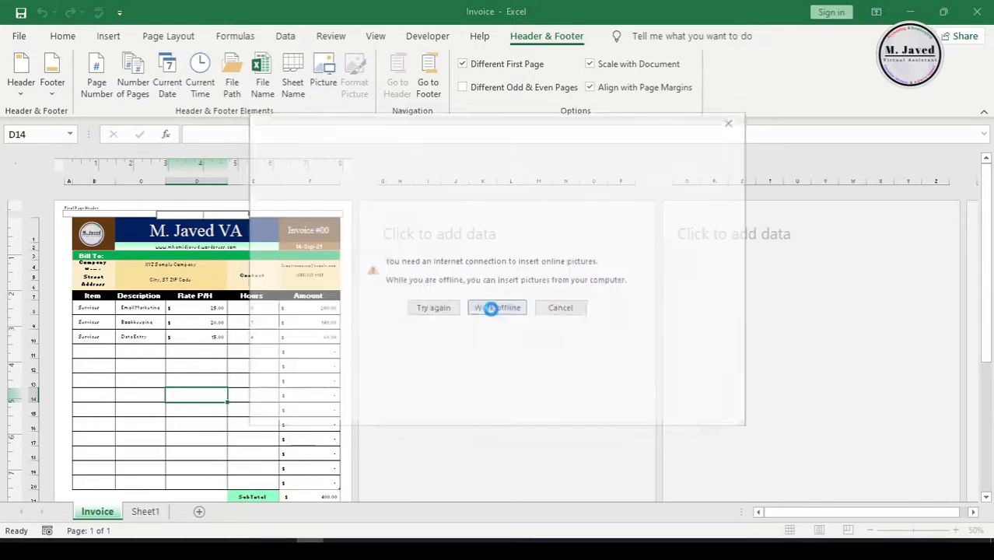
pyautogui.click(497, 308)
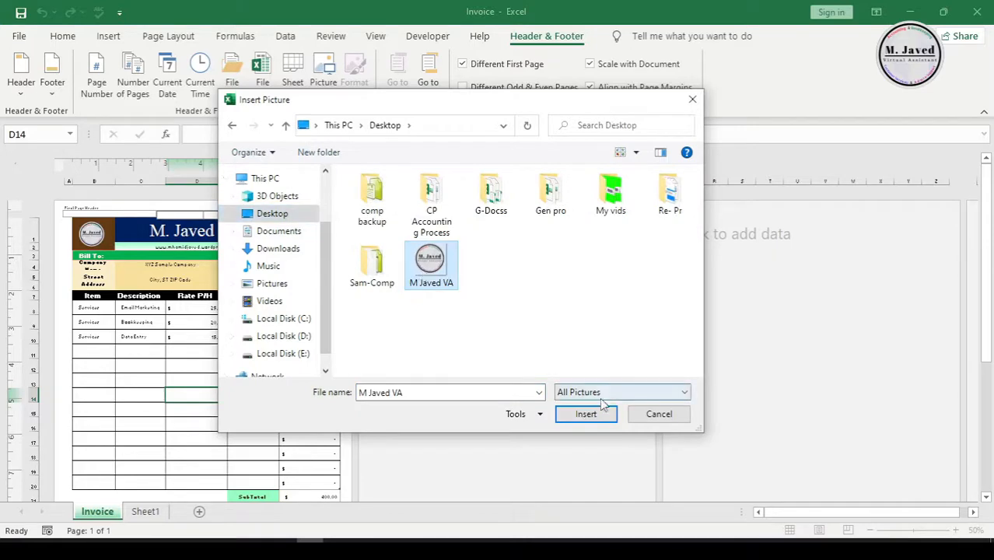
pyautogui.click(585, 414)
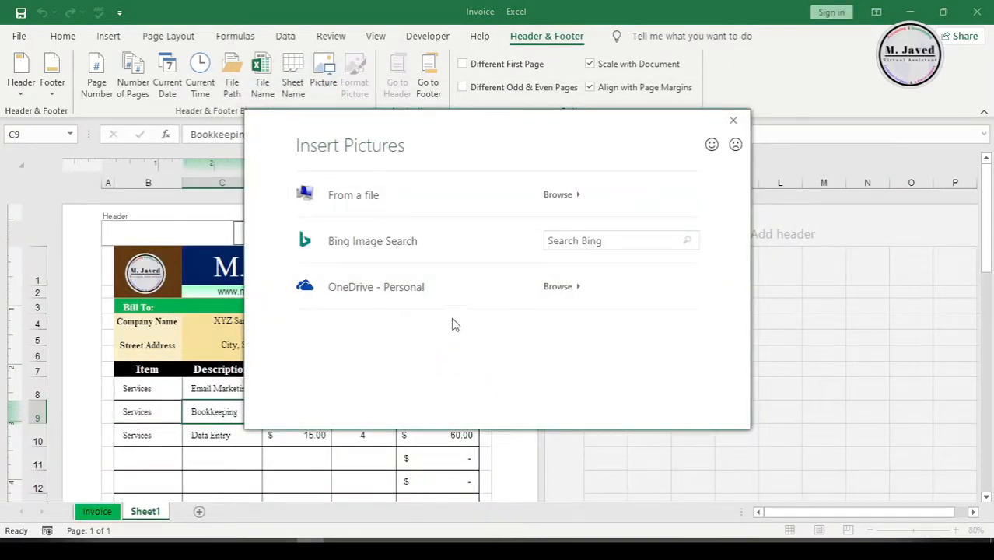
pyautogui.moveTo(438, 336)
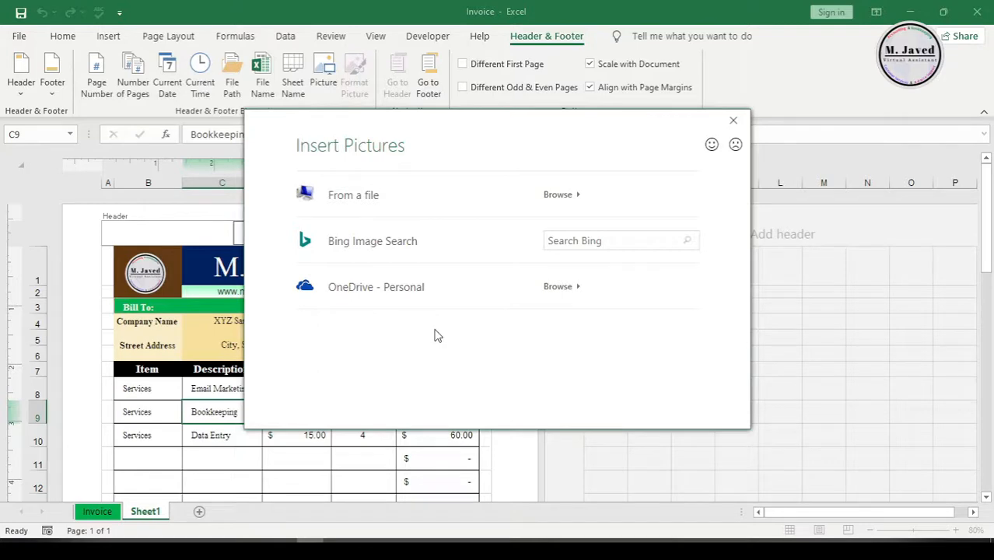
pyautogui.moveTo(412, 311)
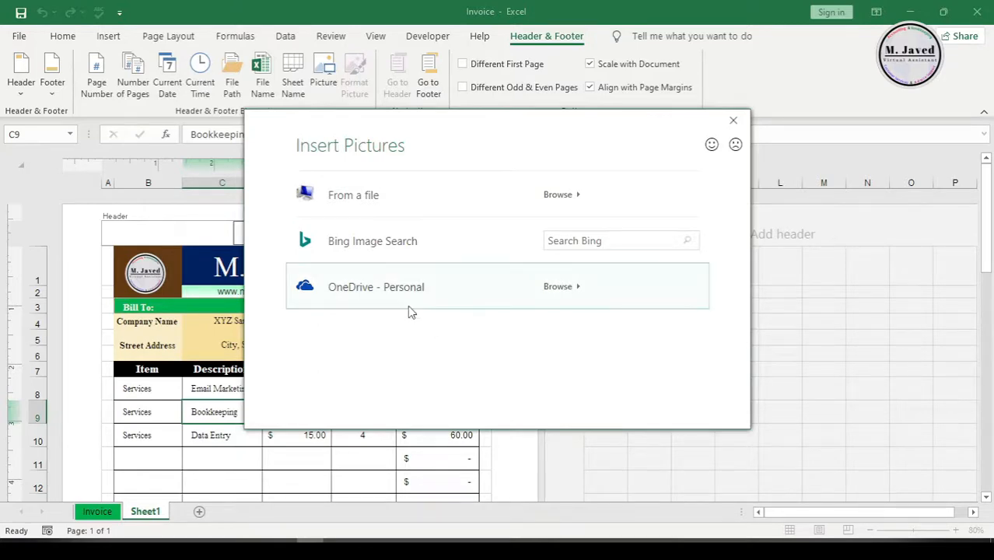
pyautogui.click(557, 194)
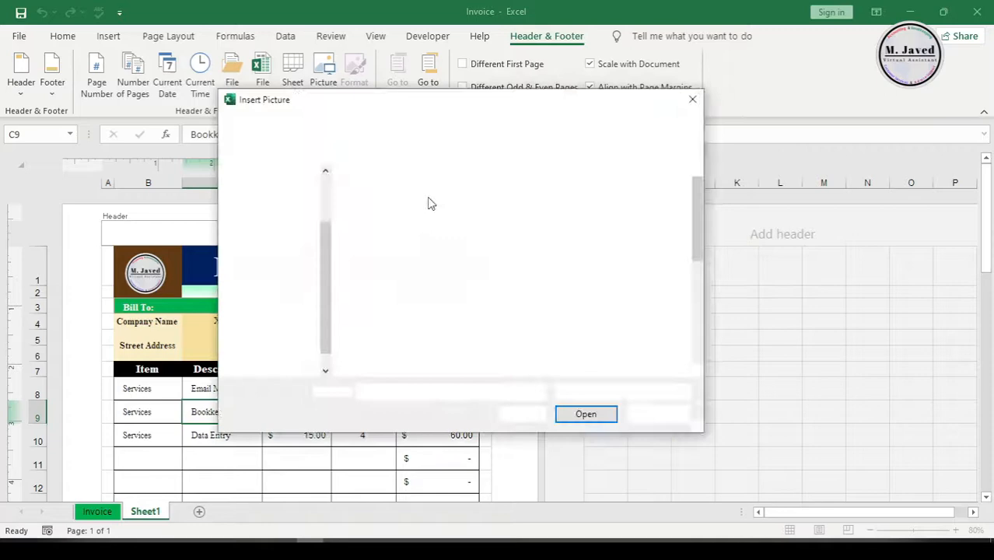
pyautogui.click(585, 414)
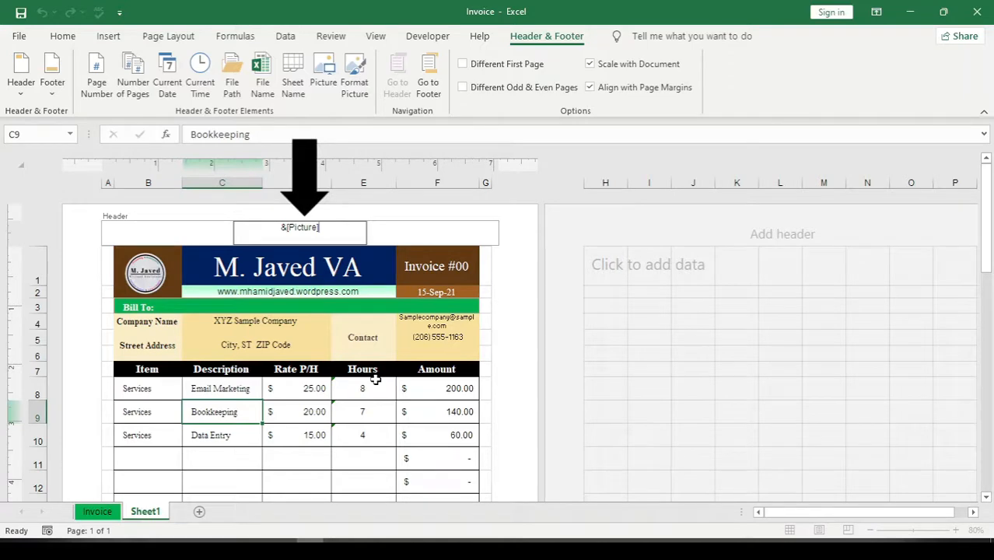
# Step: Leave the header to reveal the oversized M Javed VA logo watermark across the invoice page
pyautogui.click(464, 63)
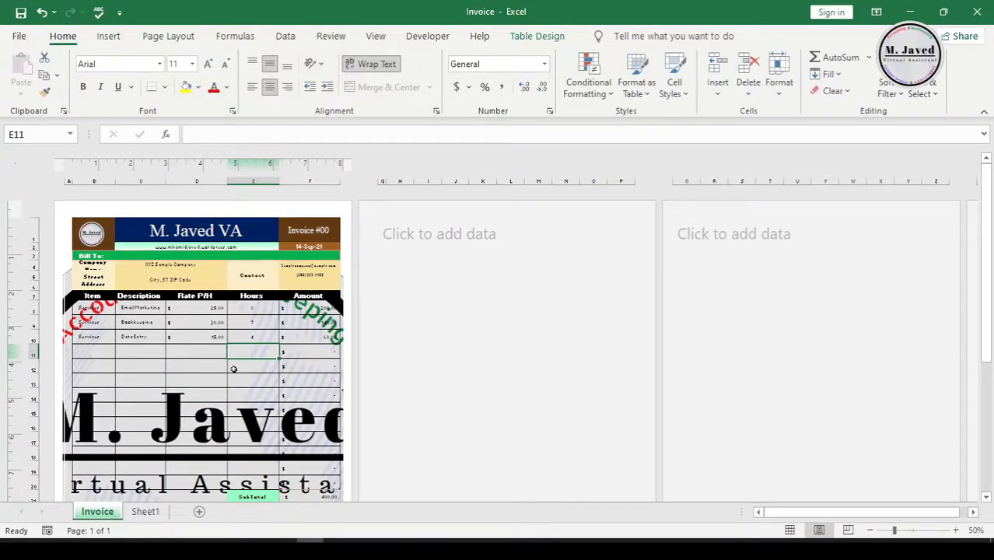
pyautogui.scroll(-3)
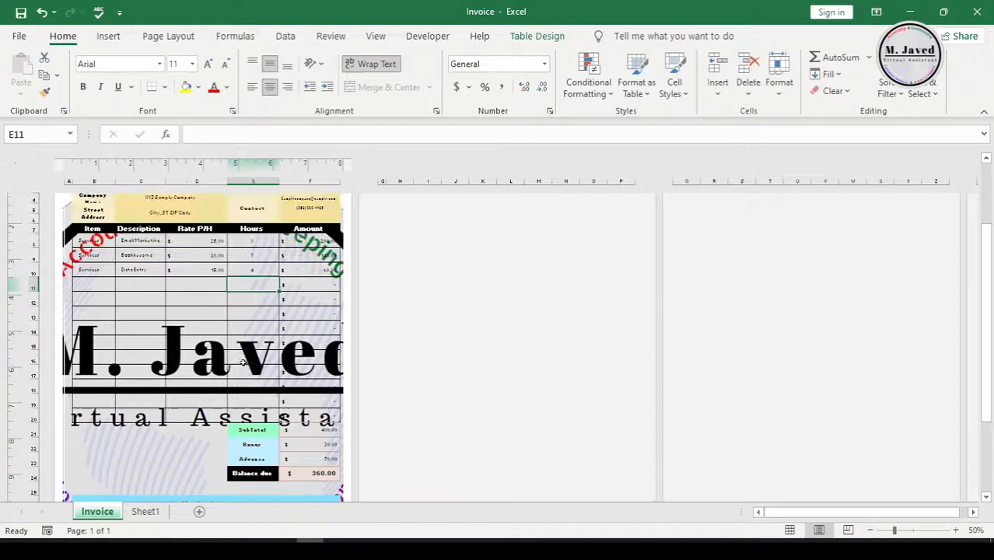
pyautogui.scroll(3)
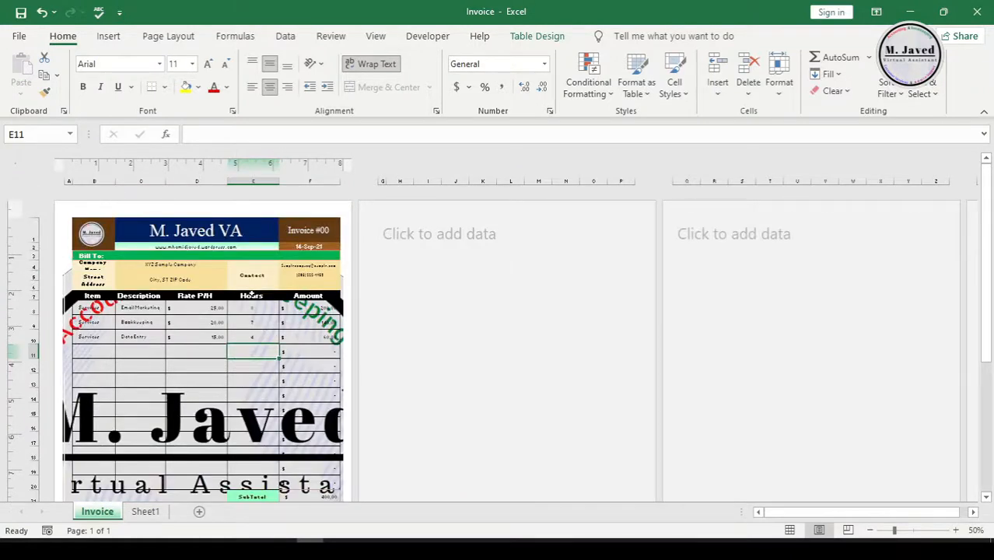
pyautogui.moveTo(246, 349)
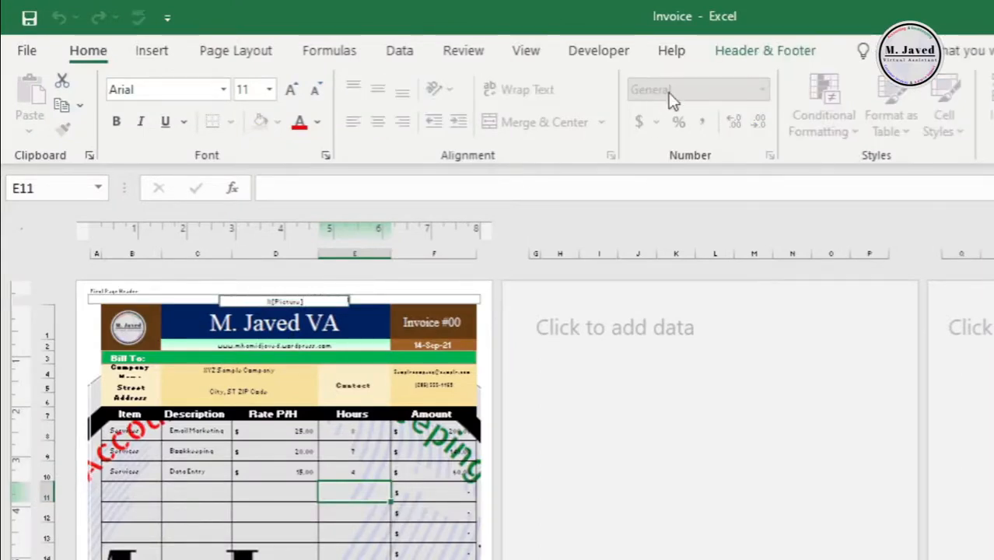
# Step: Scale the header logo down to 30% via Format Picture
pyautogui.click(765, 50)
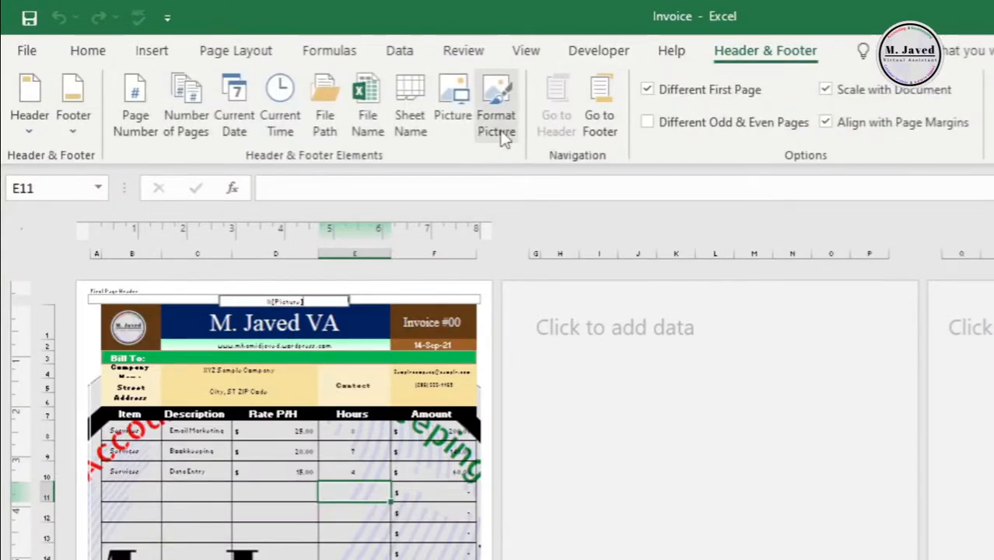
pyautogui.click(494, 106)
pyautogui.write('30')
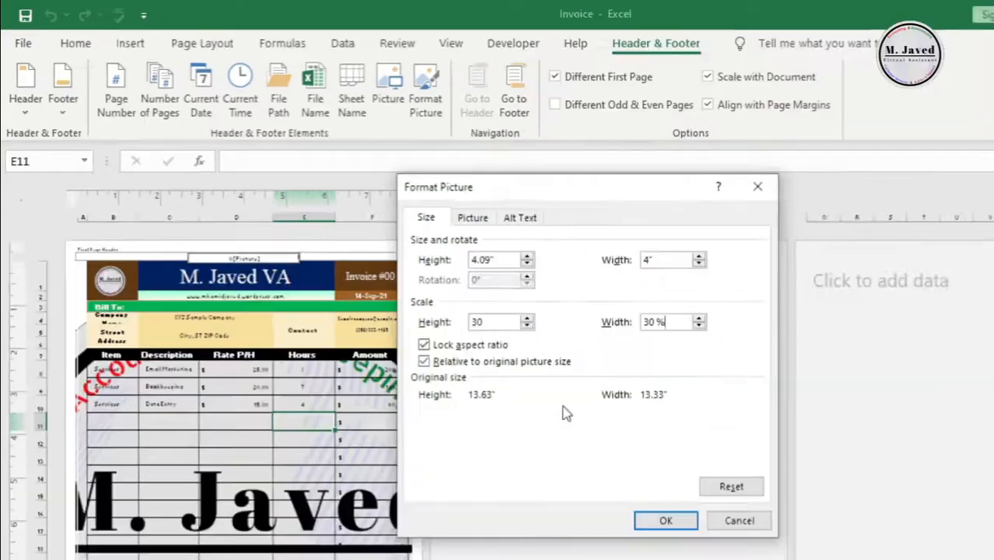
pyautogui.click(666, 519)
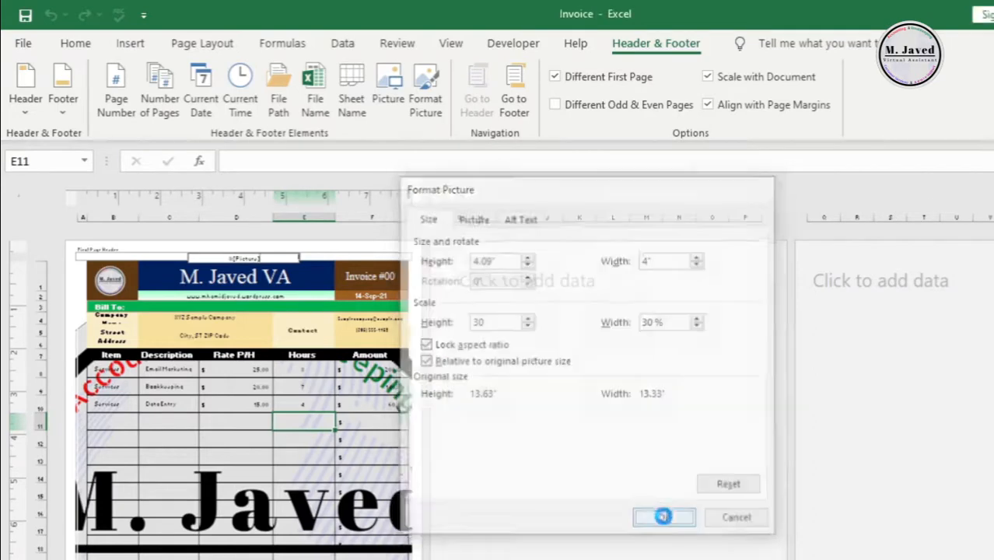
pyautogui.click(663, 516)
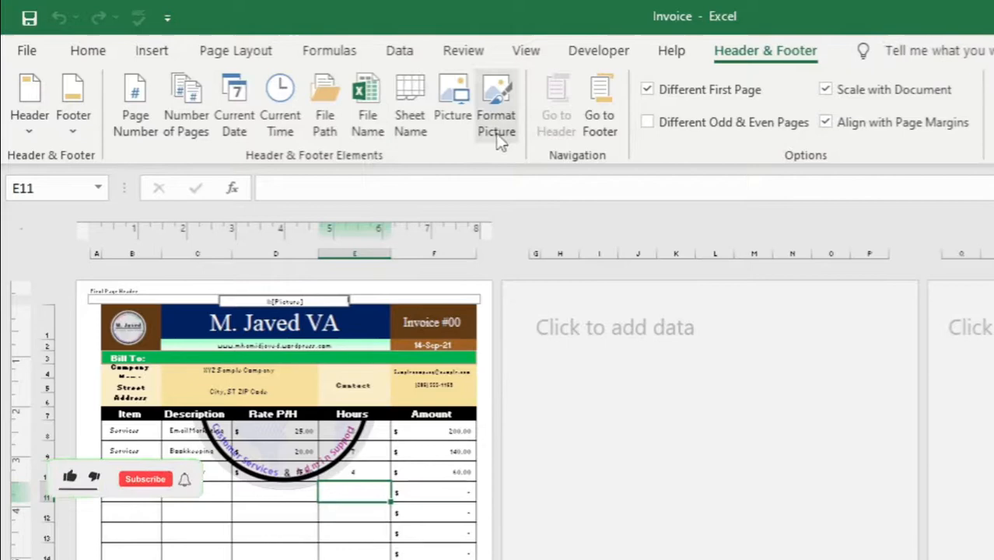
# Step: Set the logo's top crop to -1.1" so the watermark sits among the item rows
pyautogui.click(496, 106)
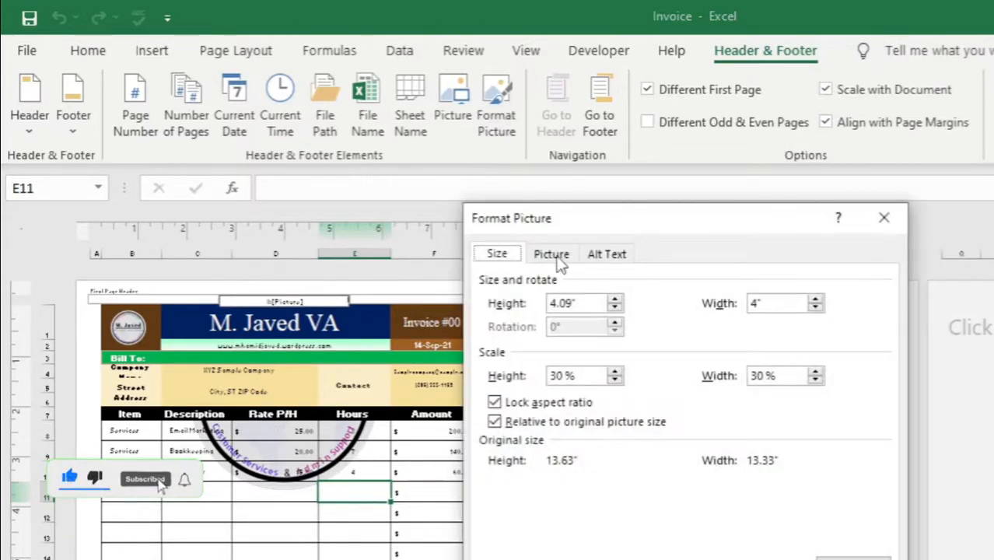
pyautogui.click(551, 254)
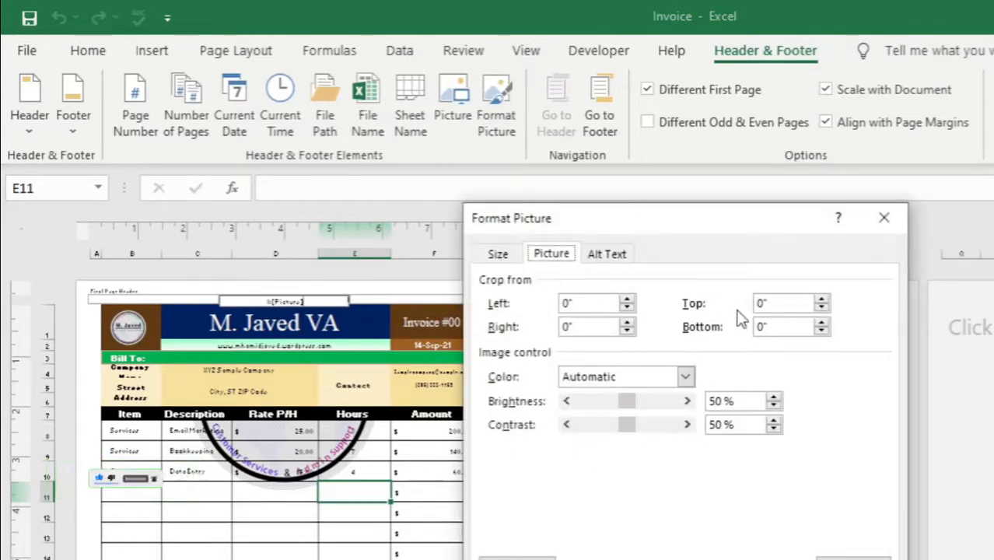
pyautogui.click(821, 299)
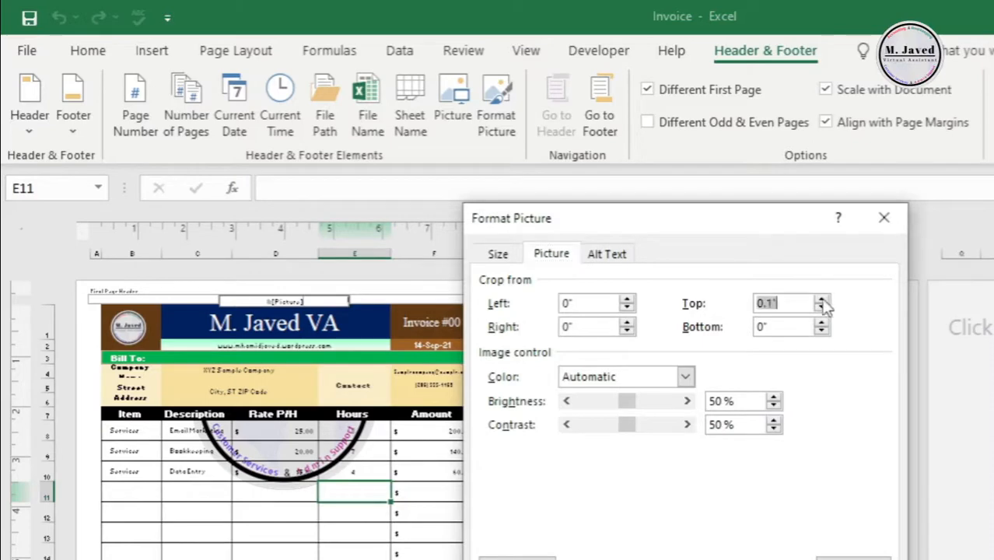
pyautogui.click(821, 308)
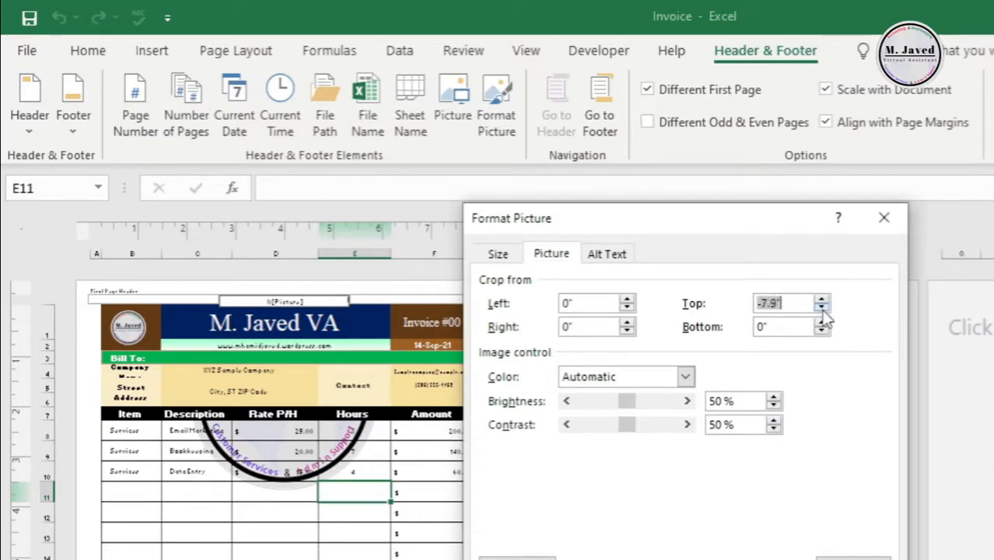
pyautogui.click(821, 308)
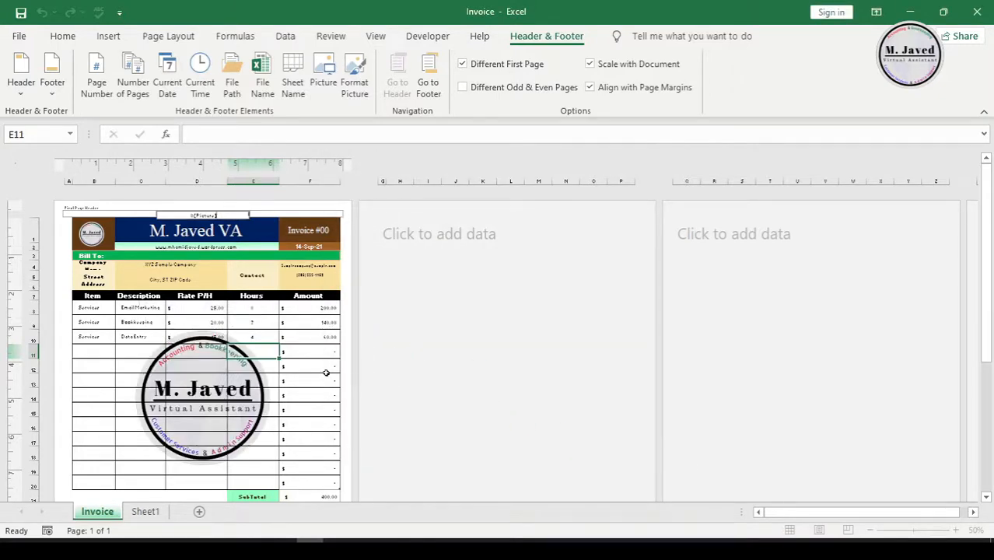
pyautogui.moveTo(257, 395)
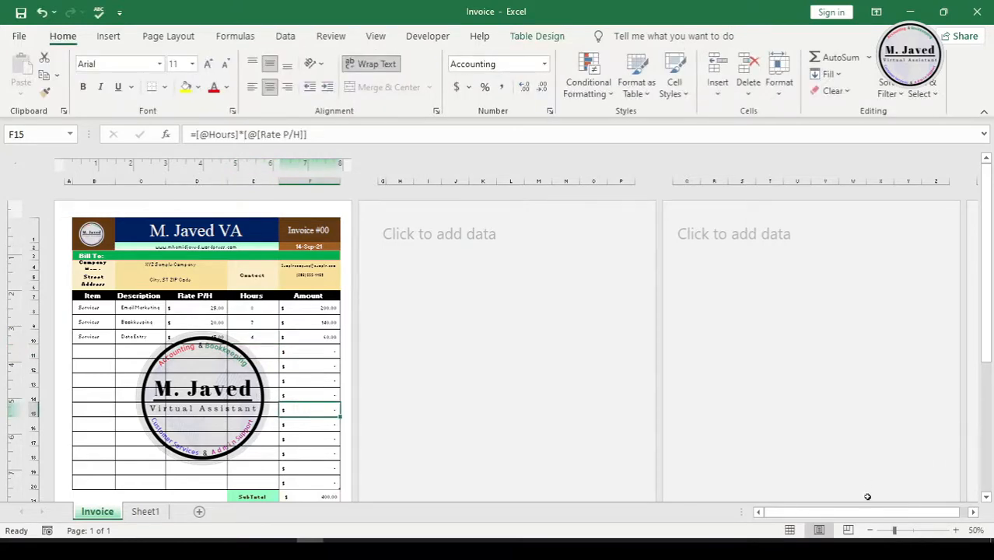
pyautogui.click(869, 528)
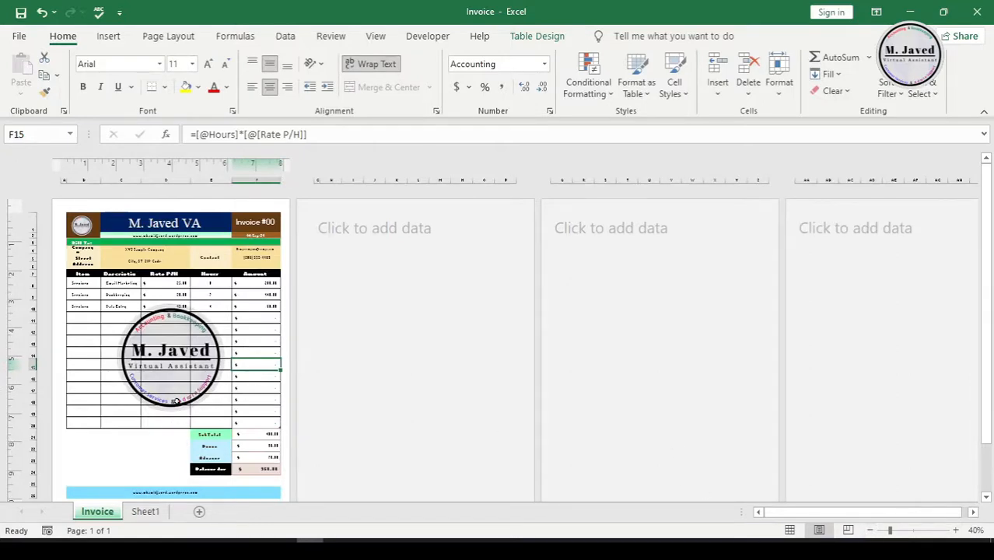
pyautogui.click(871, 529)
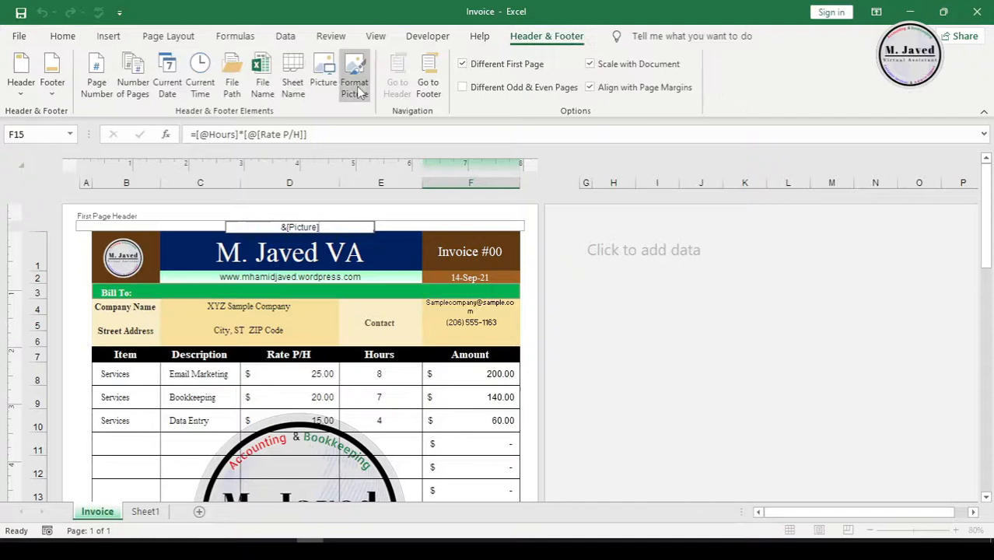
# Step: Give the header logo Washout colour, 90% brightness and 10% contrast
pyautogui.click(353, 75)
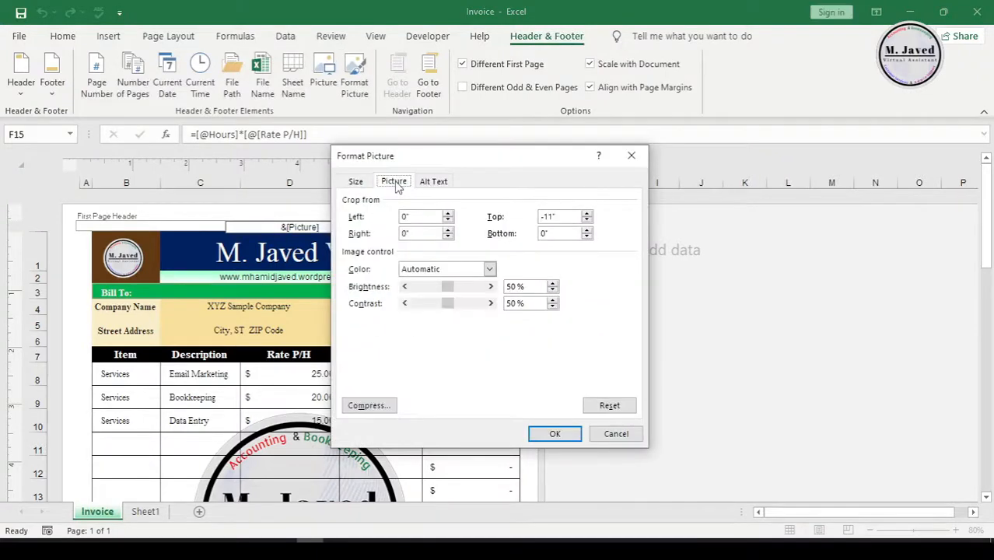
pyautogui.click(488, 267)
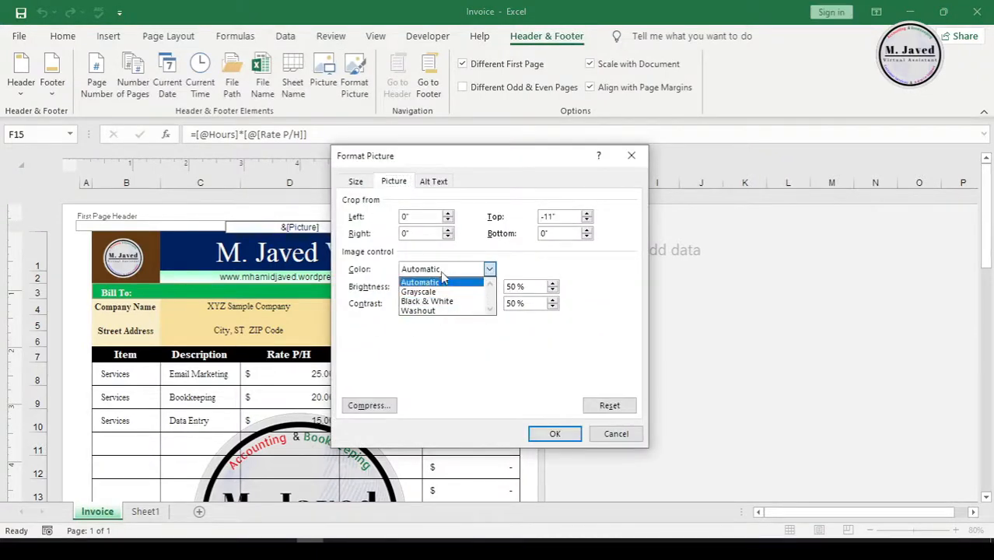
pyautogui.click(416, 311)
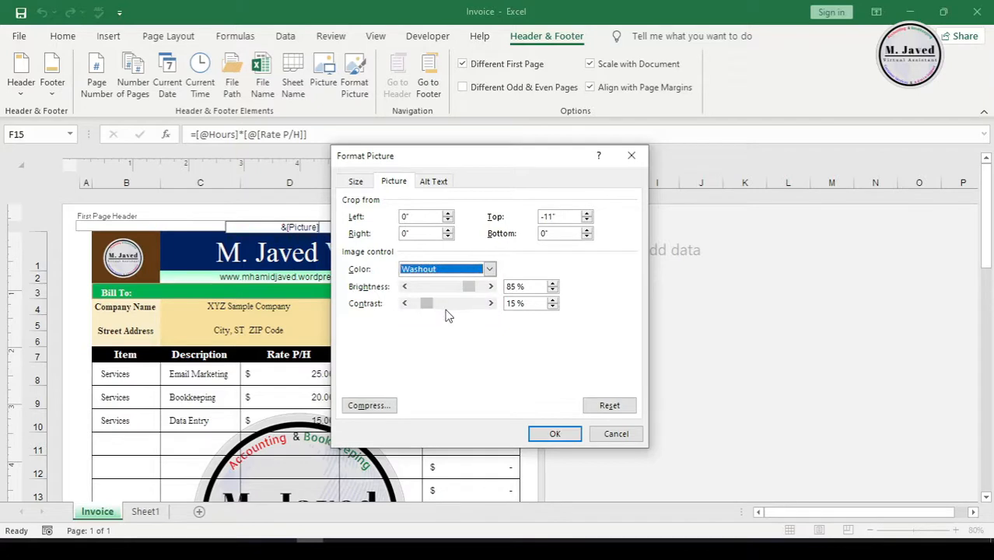
pyautogui.click(554, 283)
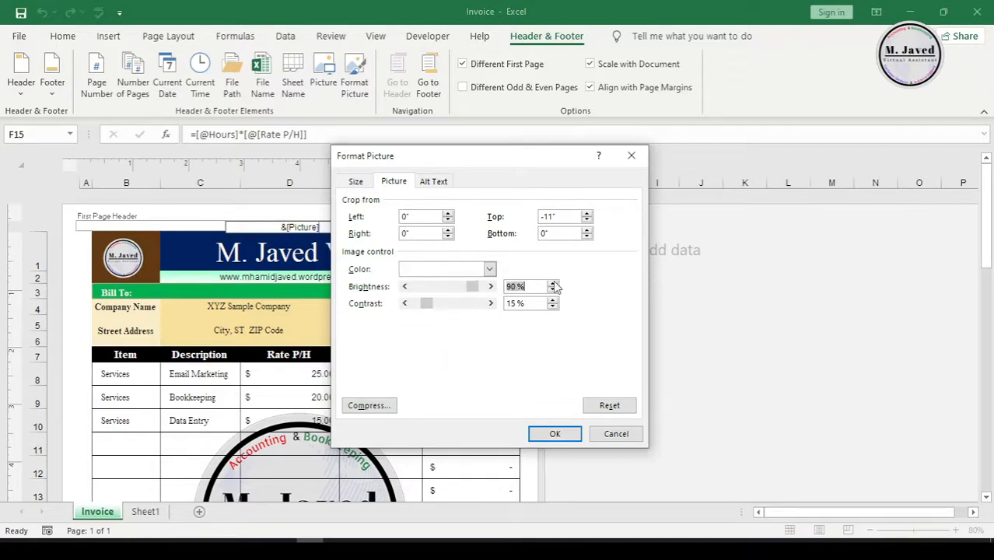
pyautogui.click(552, 306)
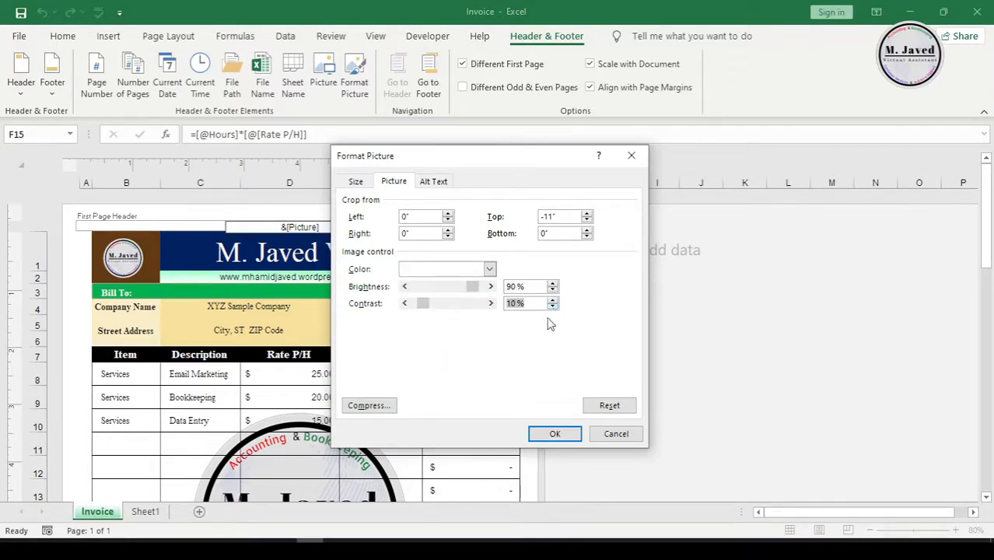
pyautogui.moveTo(510, 339)
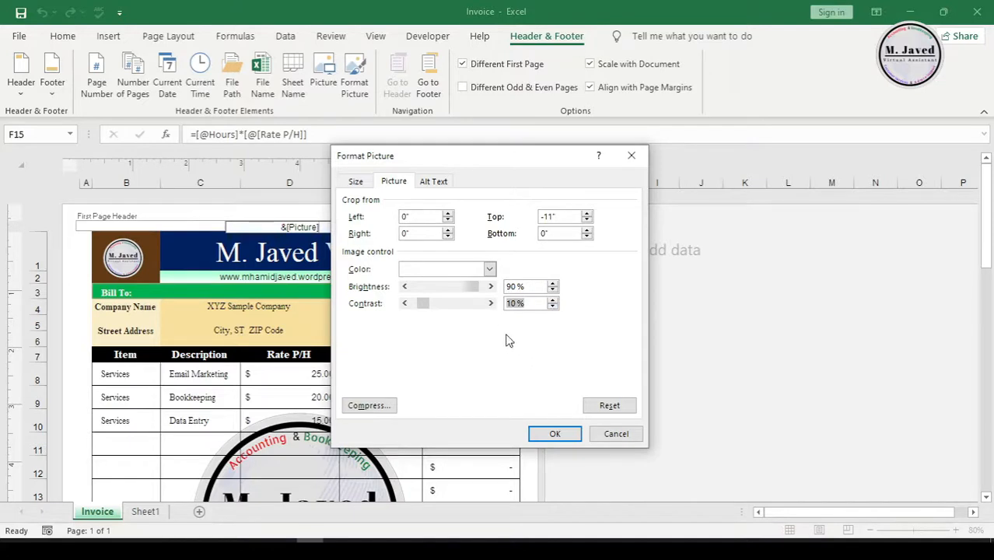
# Step: Enter 'M. J' as the logo's alternative text and apply the watermark settings
pyautogui.click(433, 180)
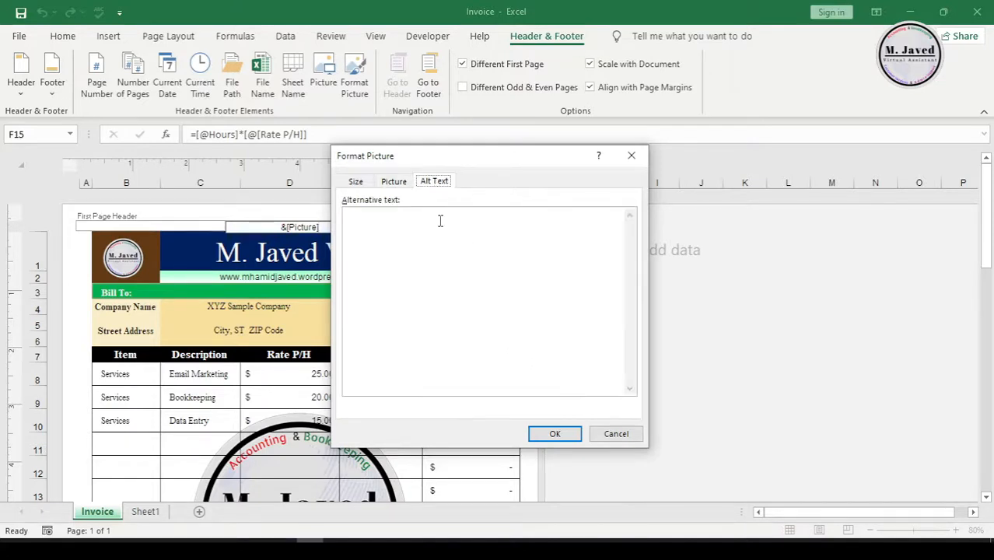
pyautogui.write('M. J')
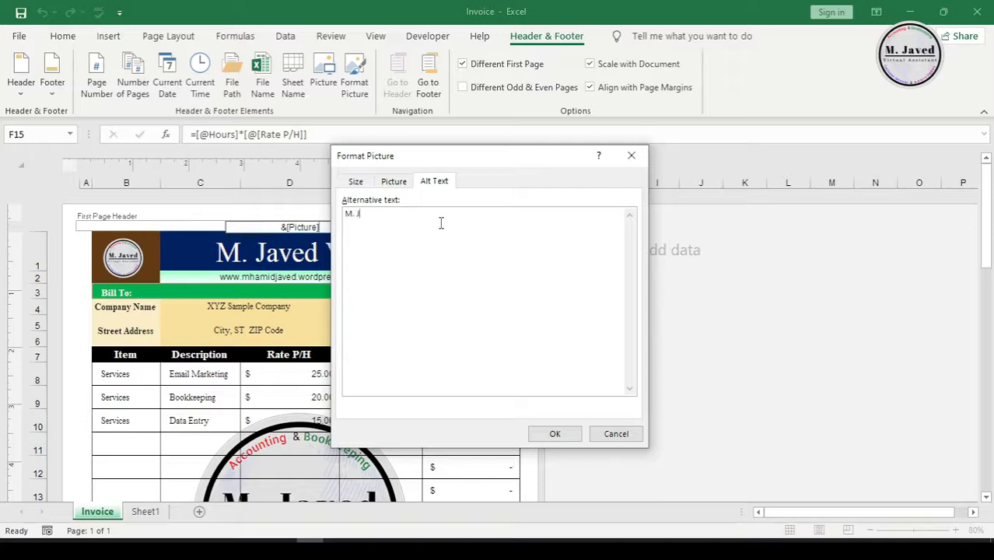
pyautogui.click(394, 181)
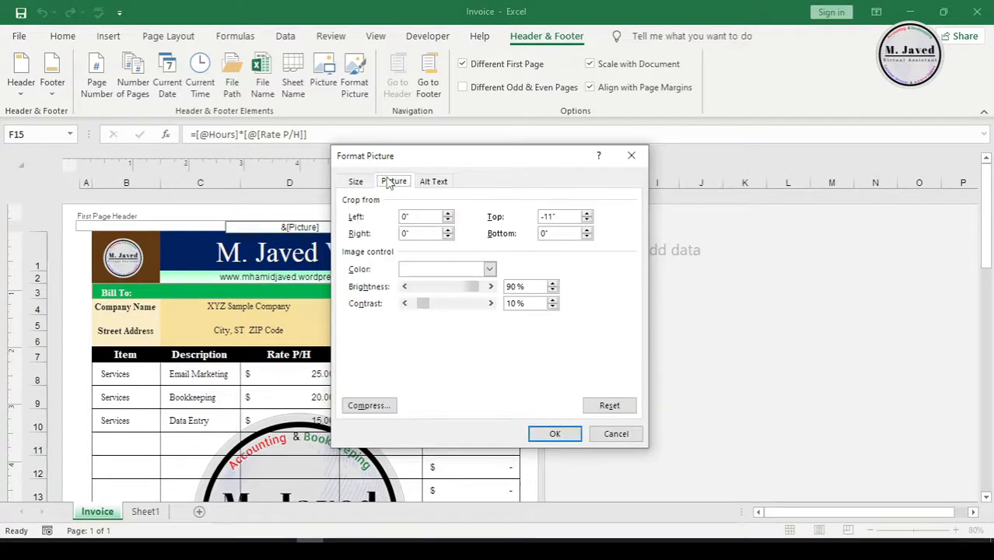
pyautogui.click(553, 433)
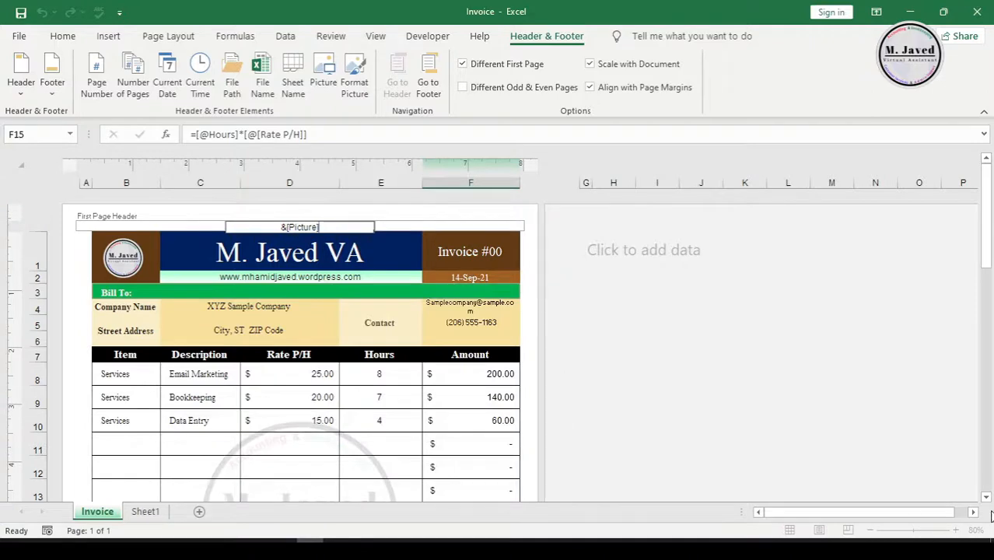
pyautogui.moveTo(463, 419)
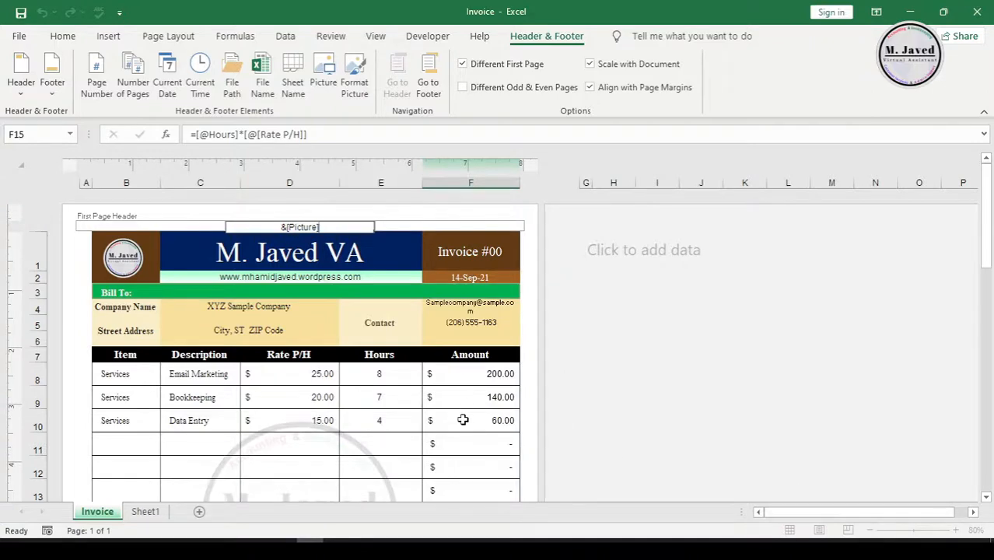
# Step: Leave the header, zoom out and check the pale watermark in print preview (Ctrl+P), then return
pyautogui.click(469, 420)
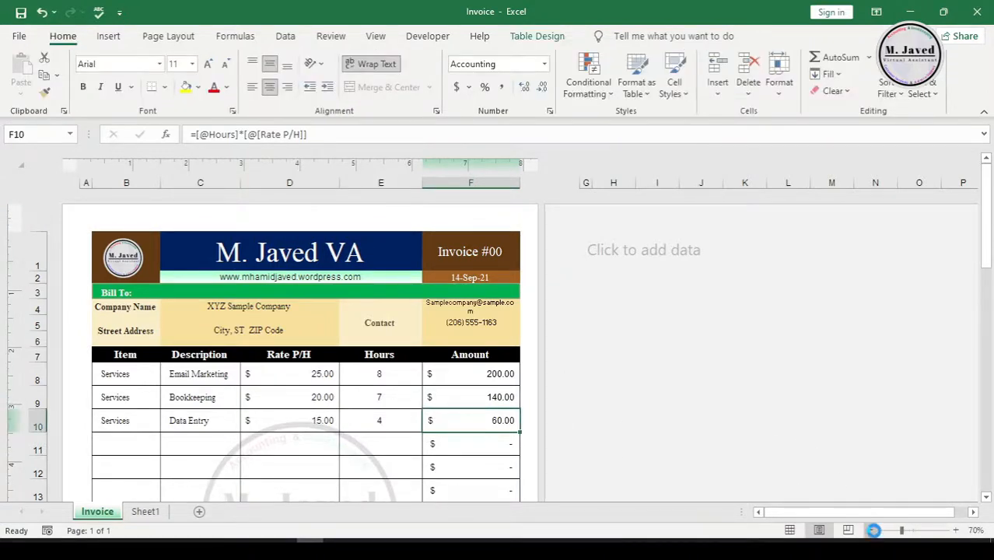
pyautogui.click(901, 528)
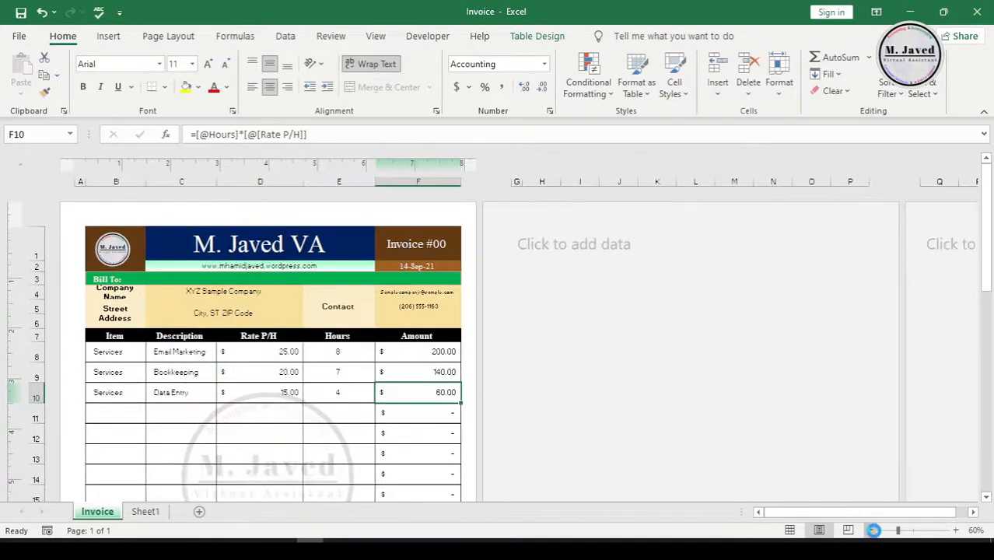
pyautogui.click(889, 529)
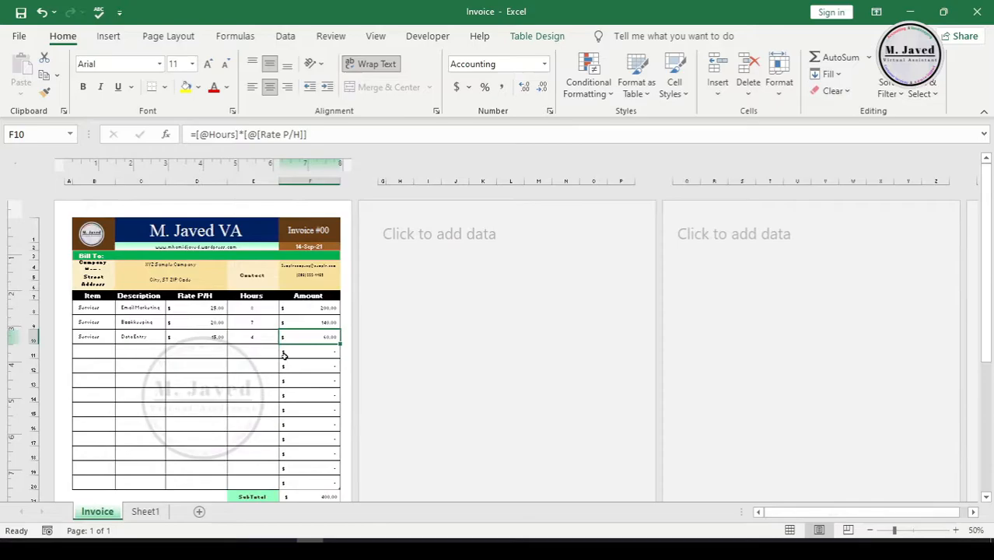
pyautogui.press('ctrl+p')
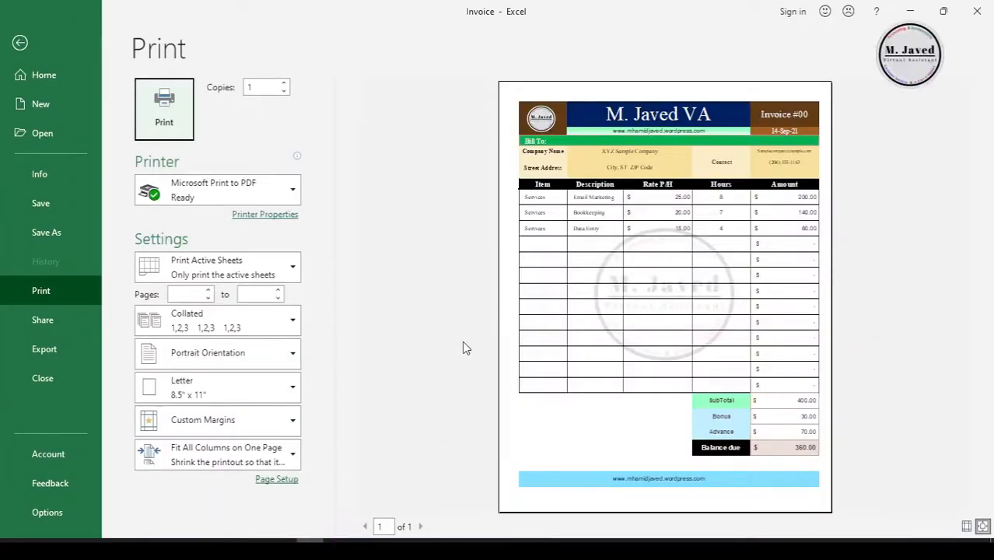
pyautogui.moveTo(149, 155)
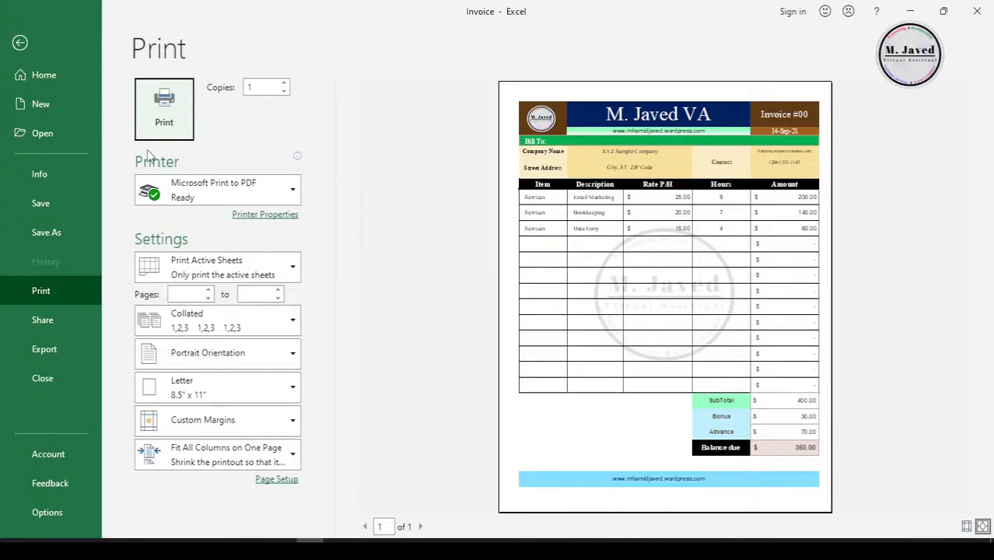
pyautogui.click(19, 42)
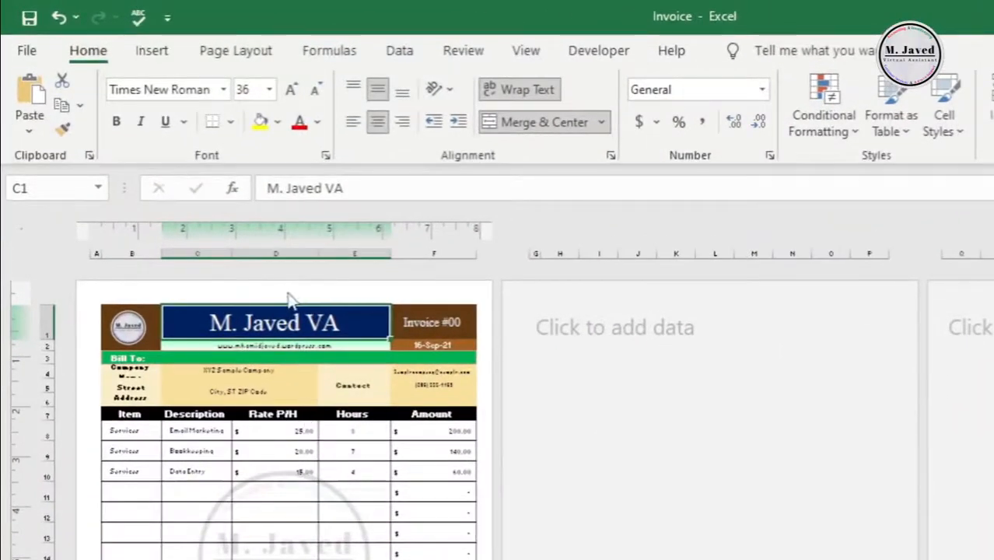
pyautogui.click(283, 300)
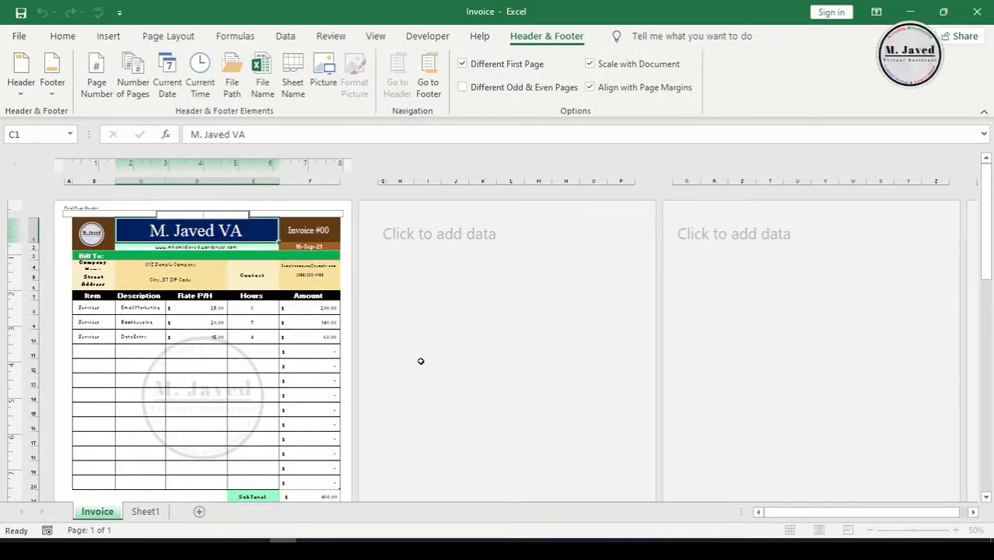
pyautogui.click(426, 366)
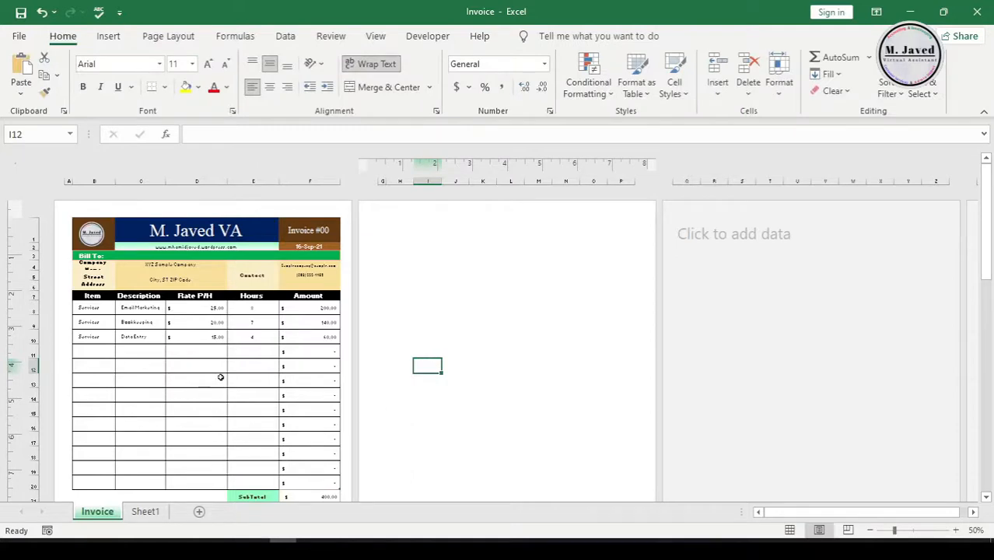
pyautogui.moveTo(249, 386)
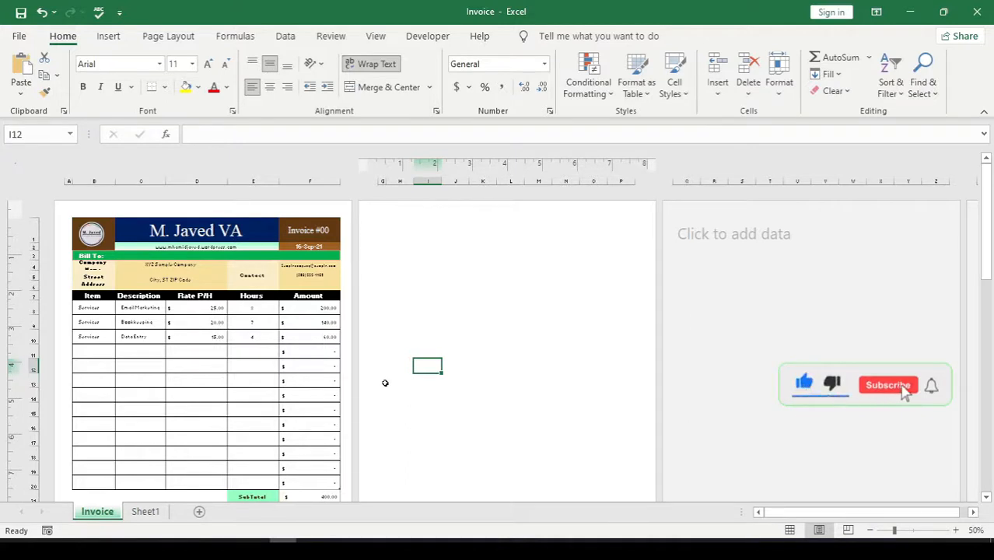
pyautogui.click(886, 384)
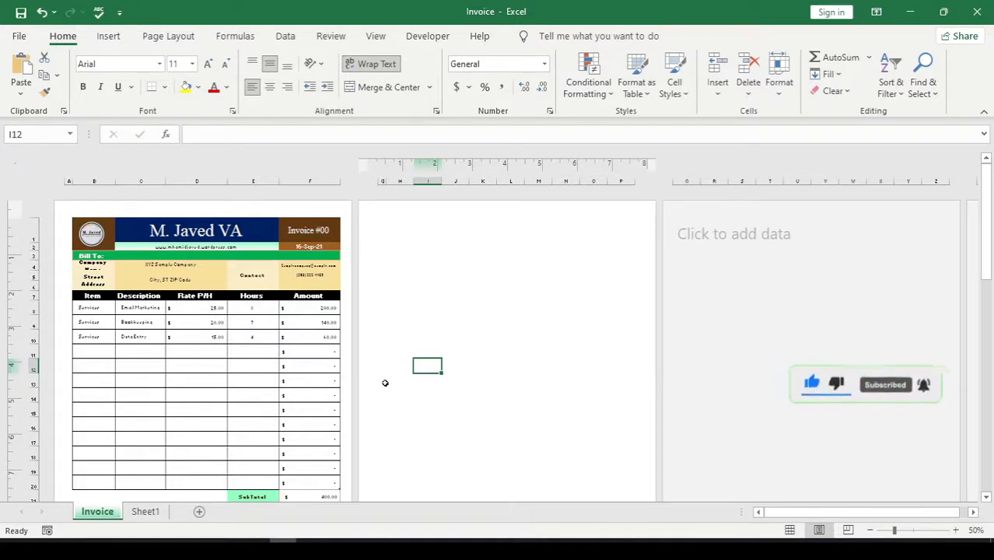